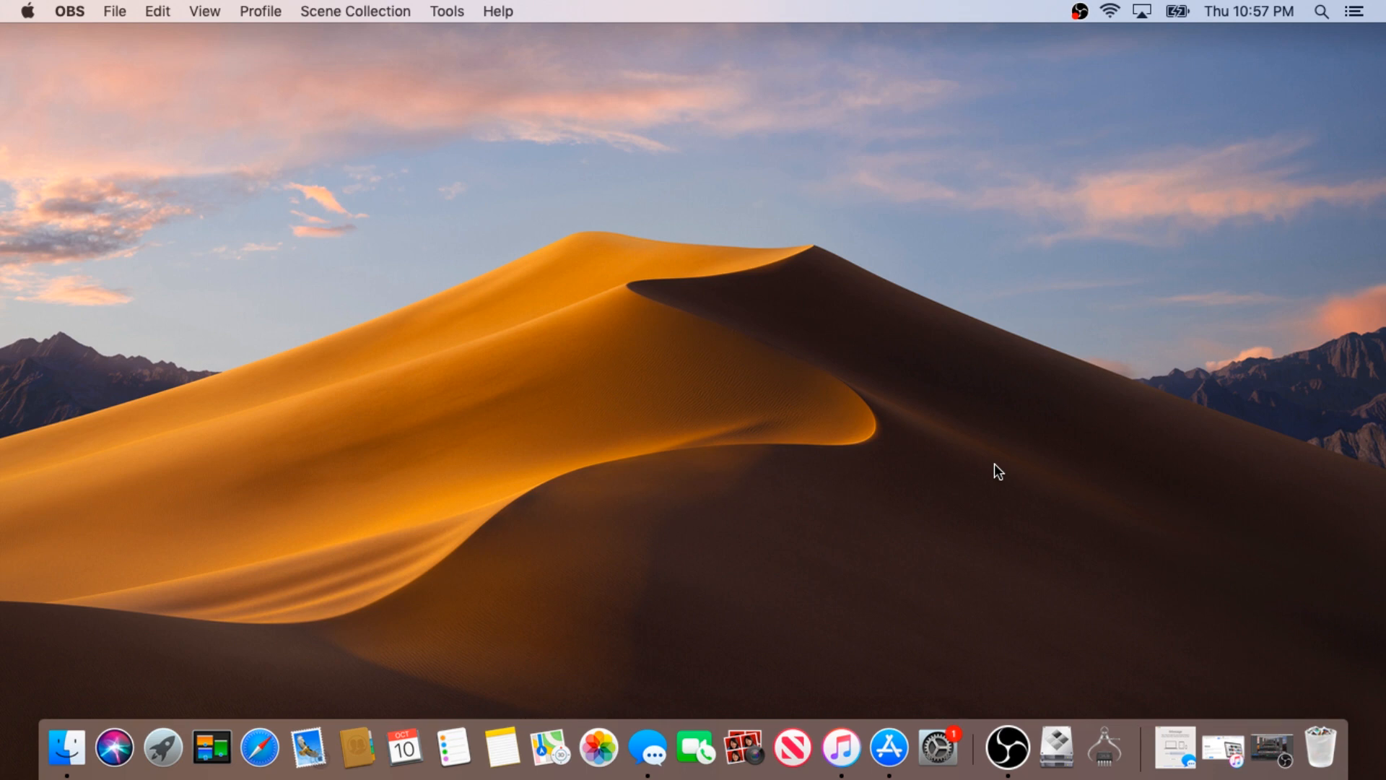
Open iTunes and Messages, then close both without signing in.
{"action": "left_click", "coordinate": [844, 751]}
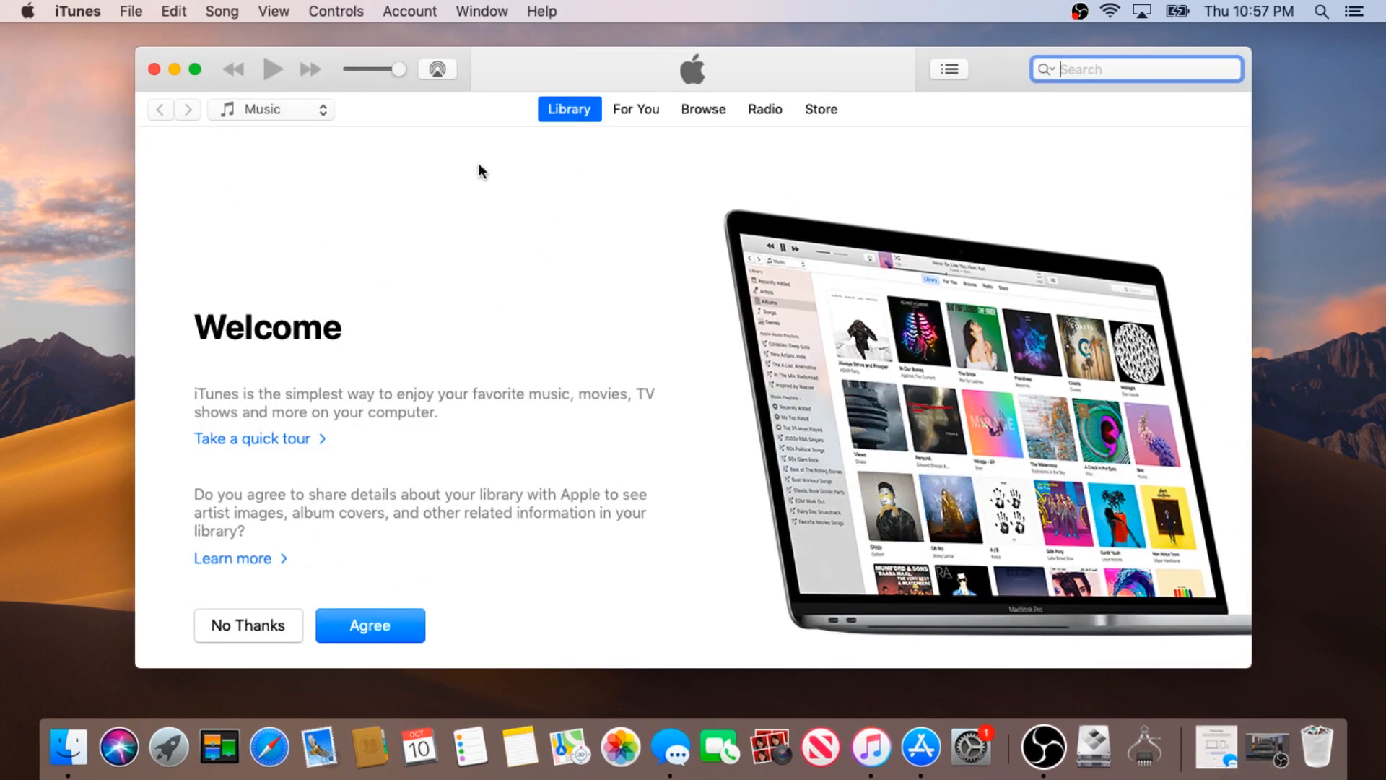
{"action": "left_click", "coordinate": [410, 11]}
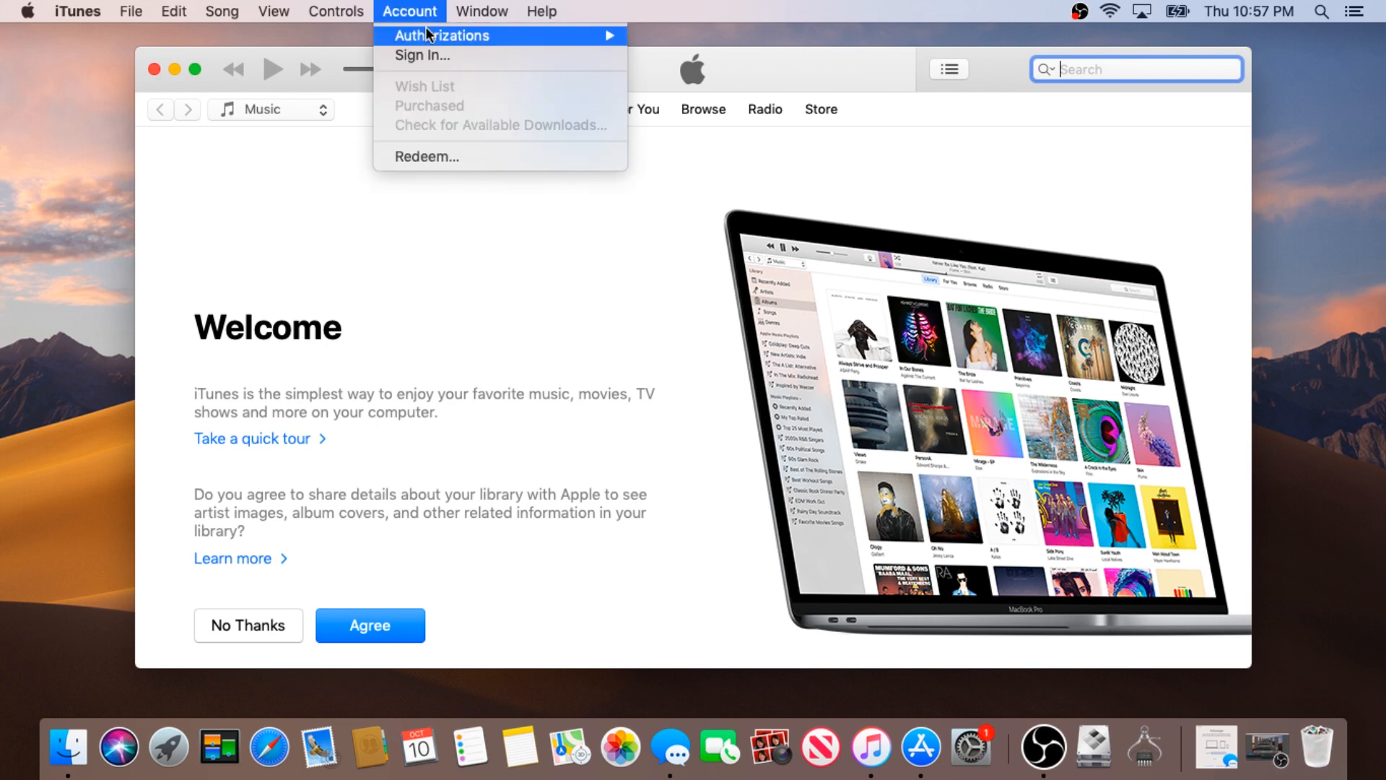
{"action": "mouse_move", "coordinate": [130, 89]}
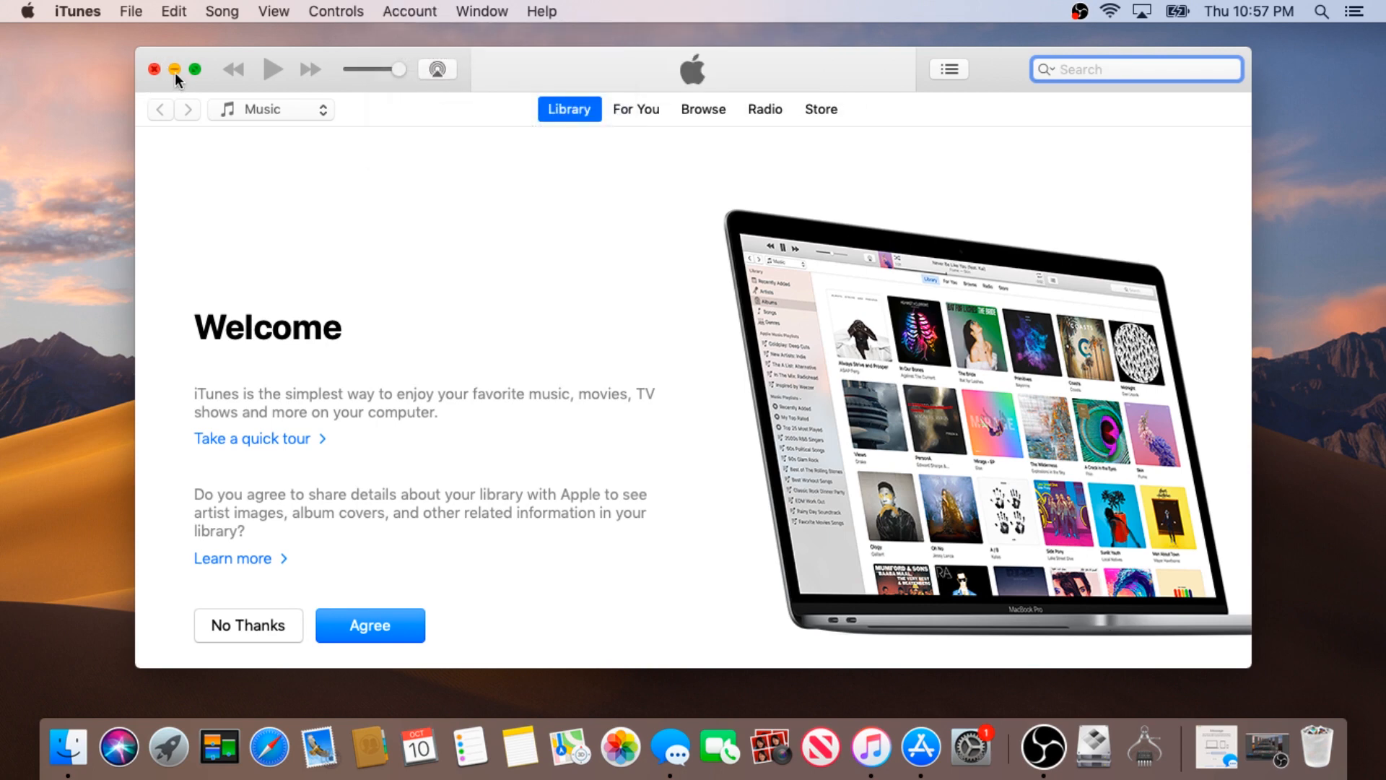
{"action": "left_click", "coordinate": [174, 69]}
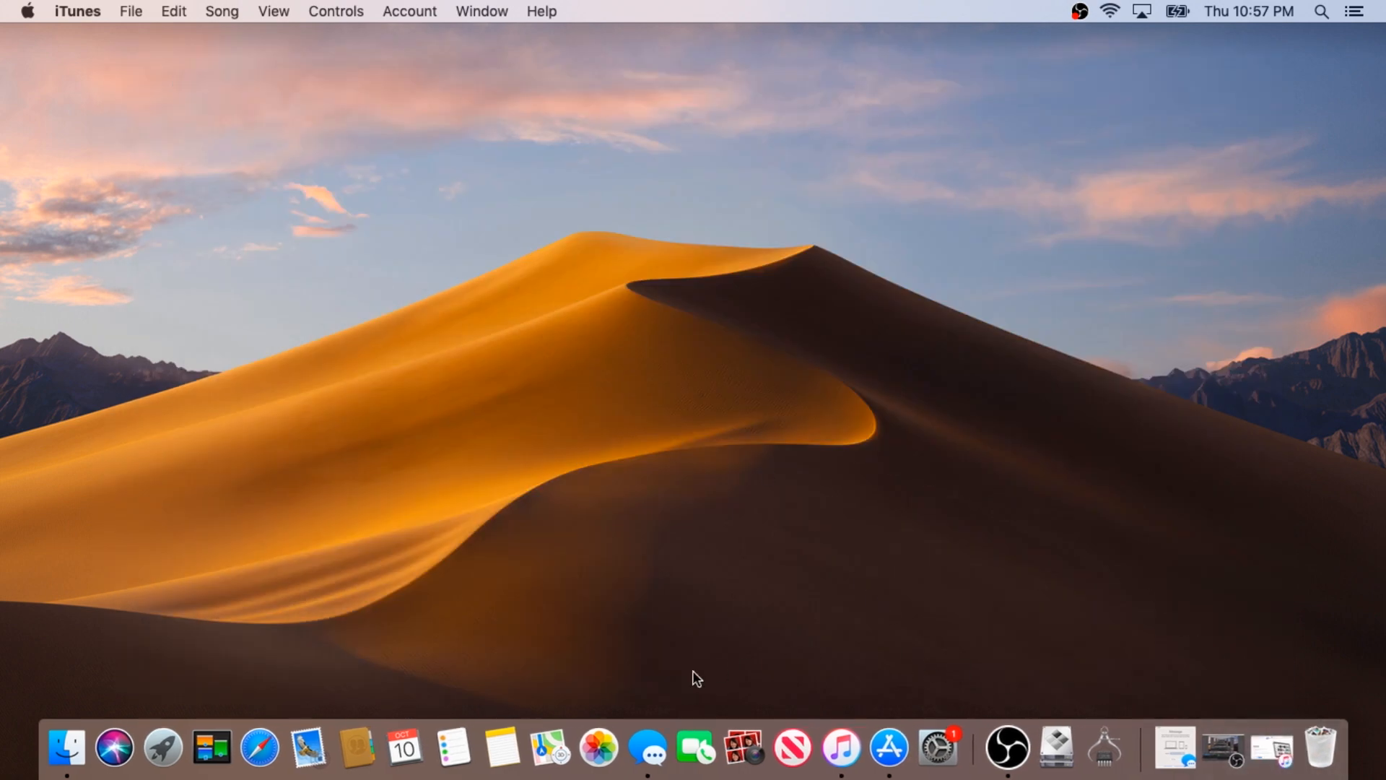
{"action": "left_click", "coordinate": [653, 758]}
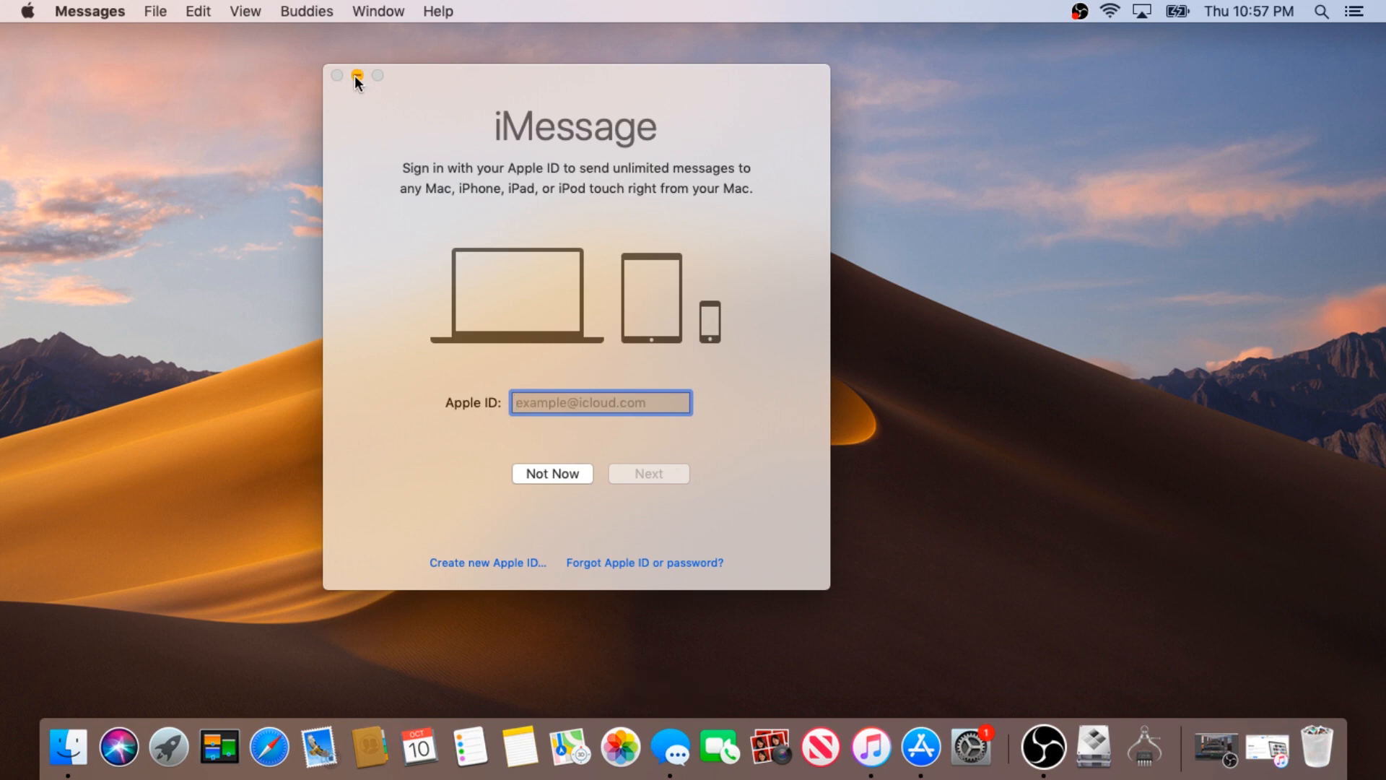
{"action": "left_click", "coordinate": [357, 75]}
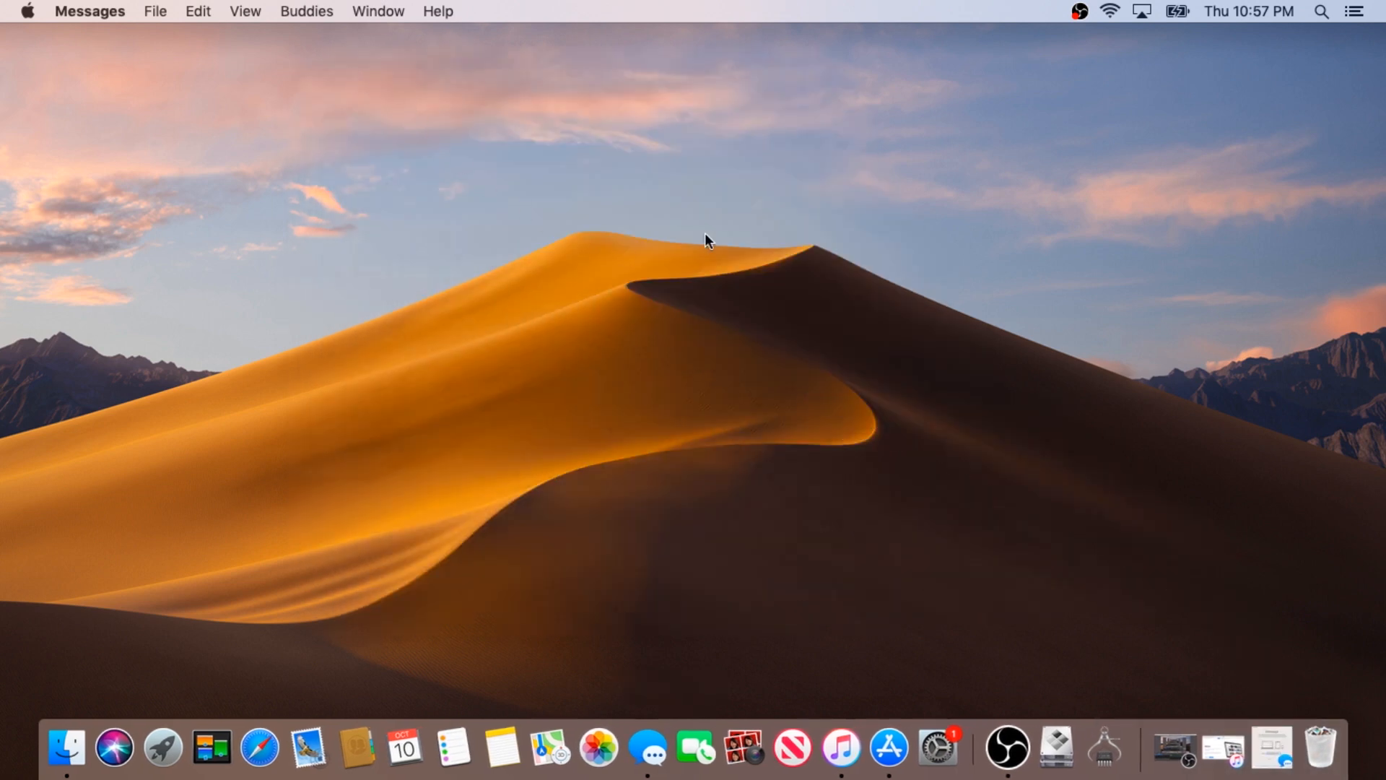
{"action": "mouse_move", "coordinate": [938, 755]}
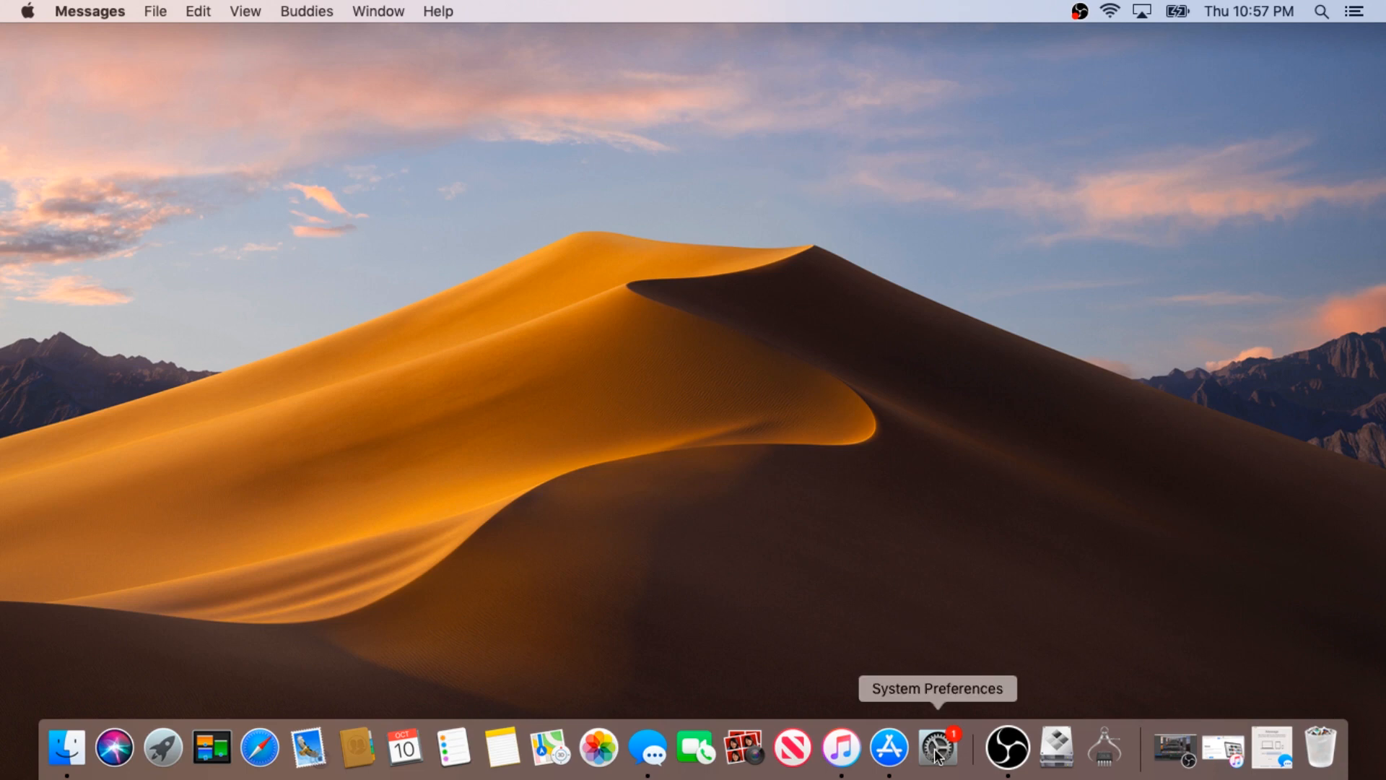
Open the iCloud settings in System Preferences, then close the window.
{"action": "left_click", "coordinate": [939, 753]}
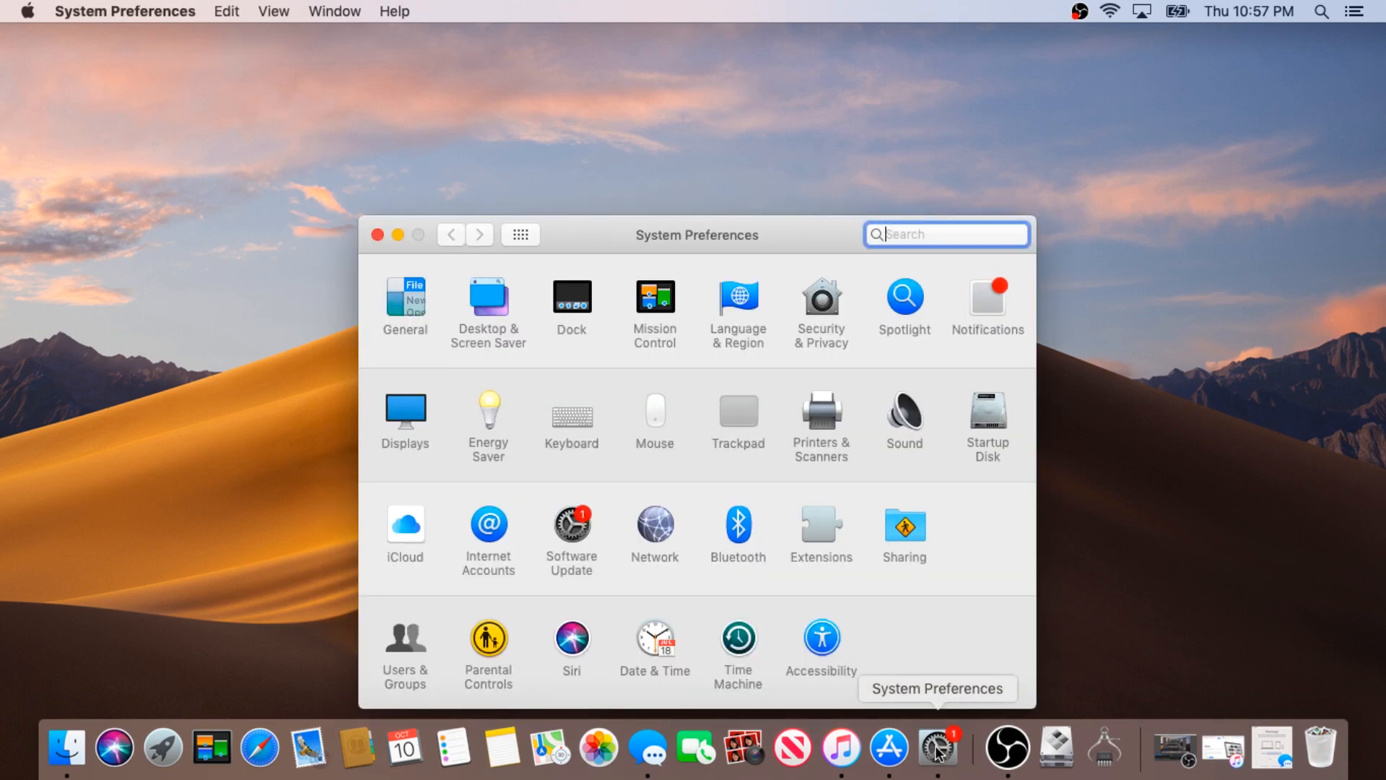
{"action": "mouse_move", "coordinate": [418, 527]}
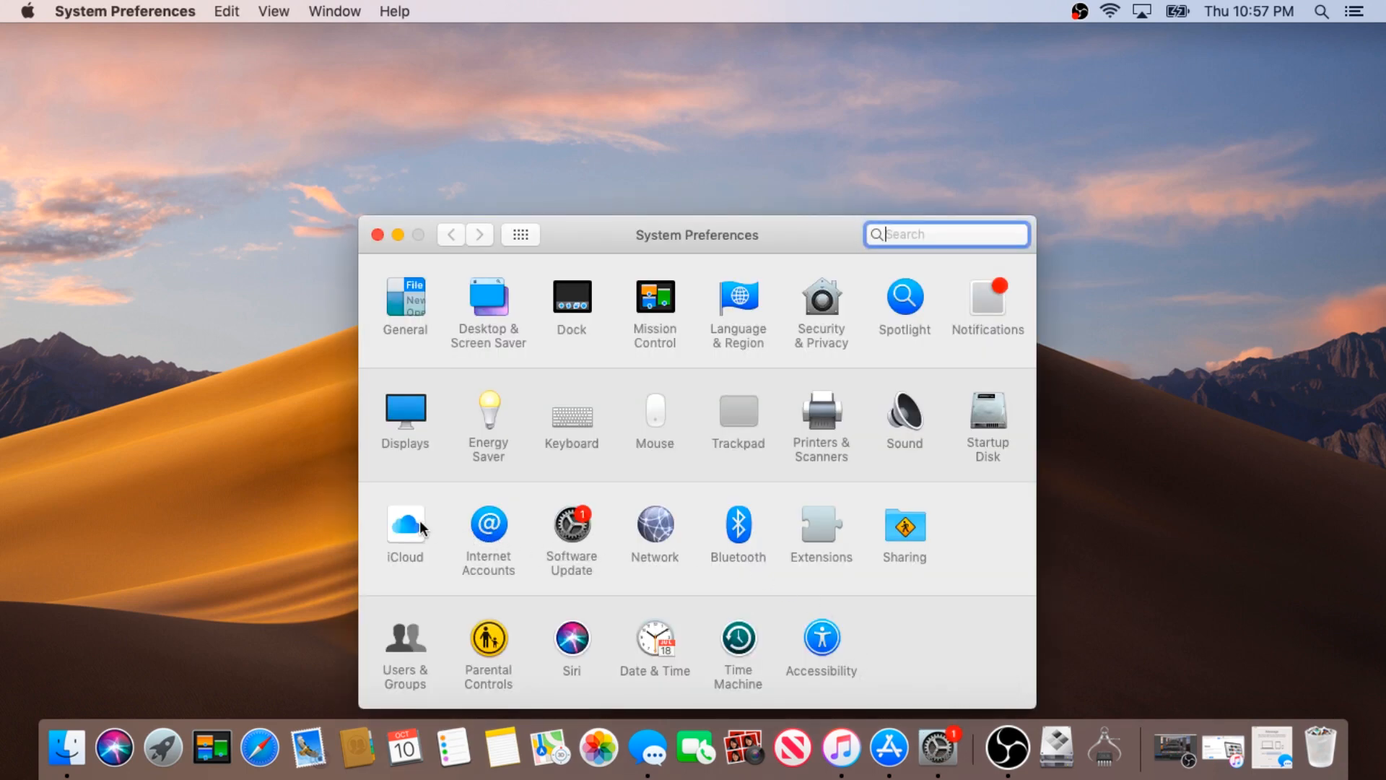
{"action": "left_click", "coordinate": [405, 523]}
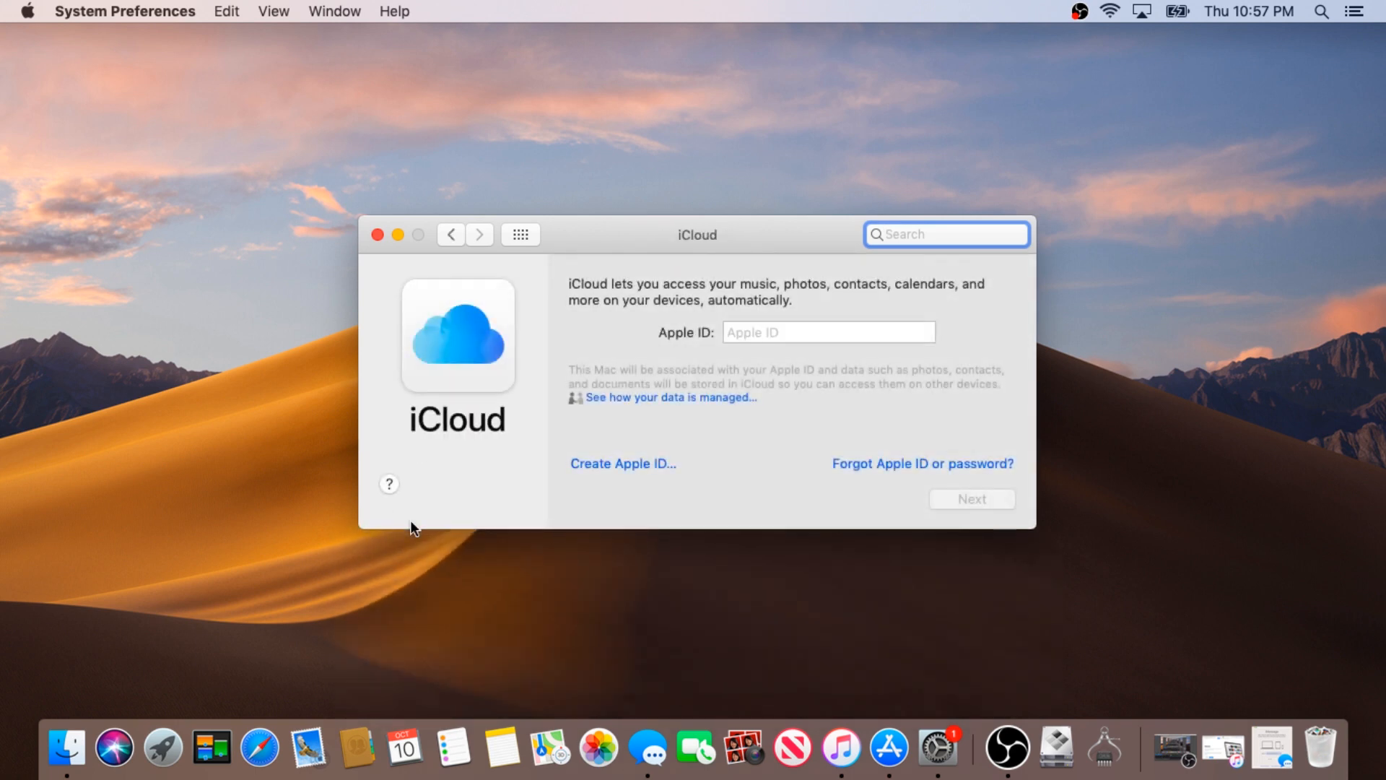
{"action": "left_click", "coordinate": [946, 234]}
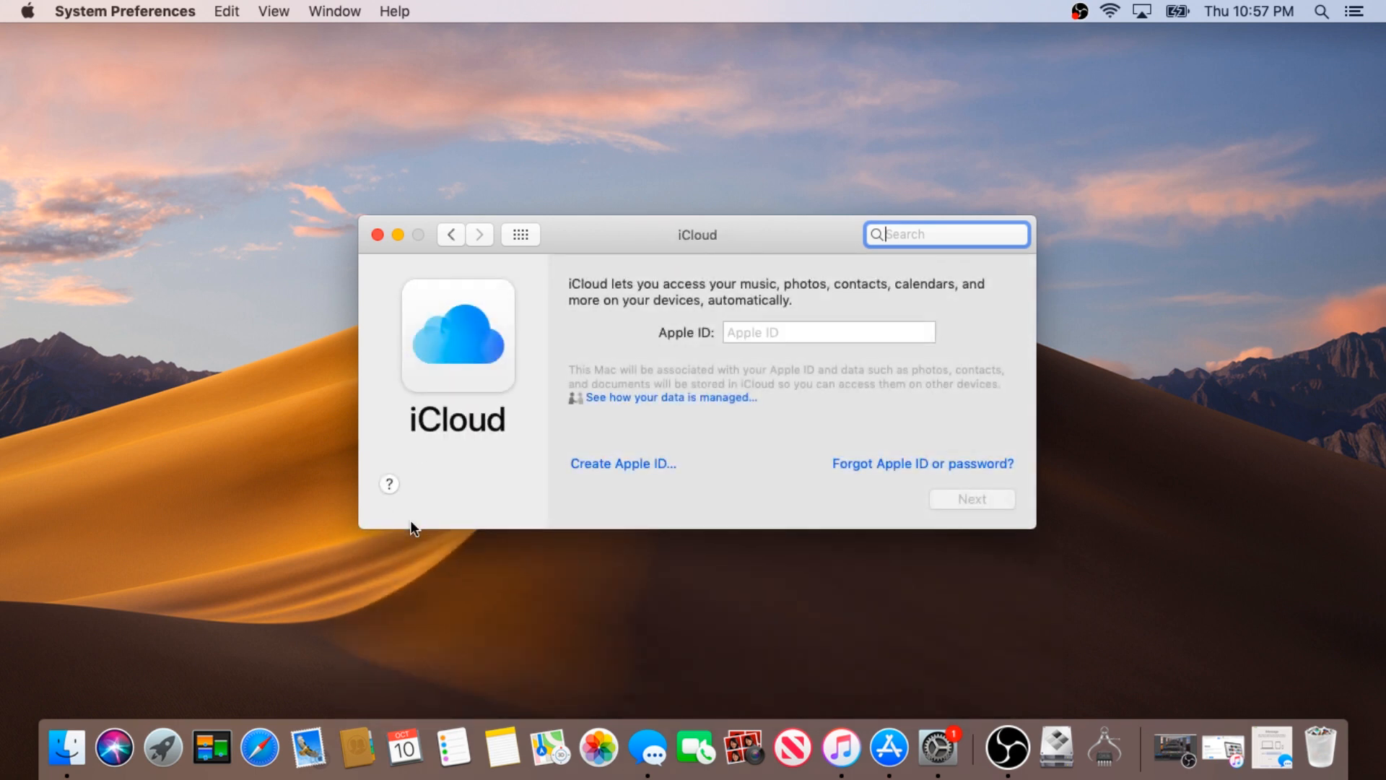
{"action": "left_click", "coordinate": [378, 235]}
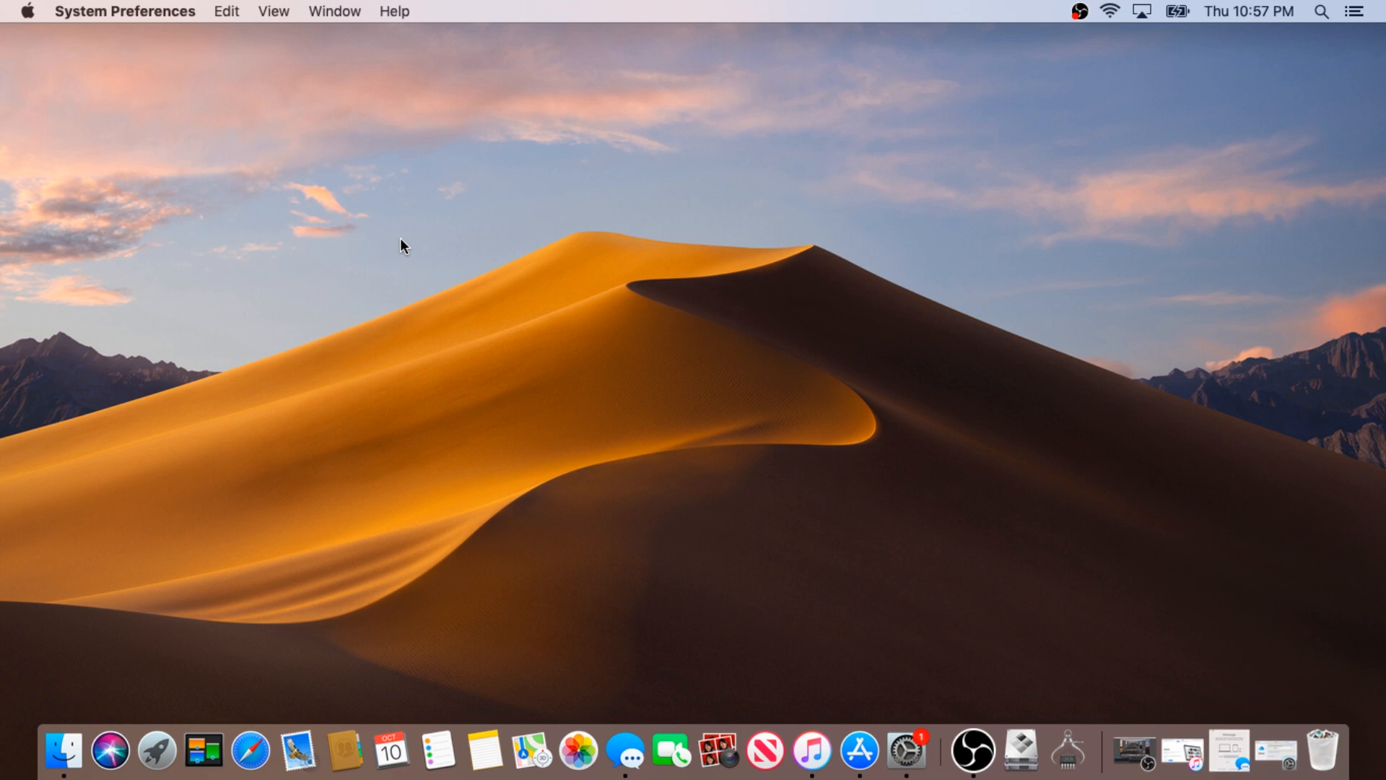
{"action": "mouse_move", "coordinate": [406, 243]}
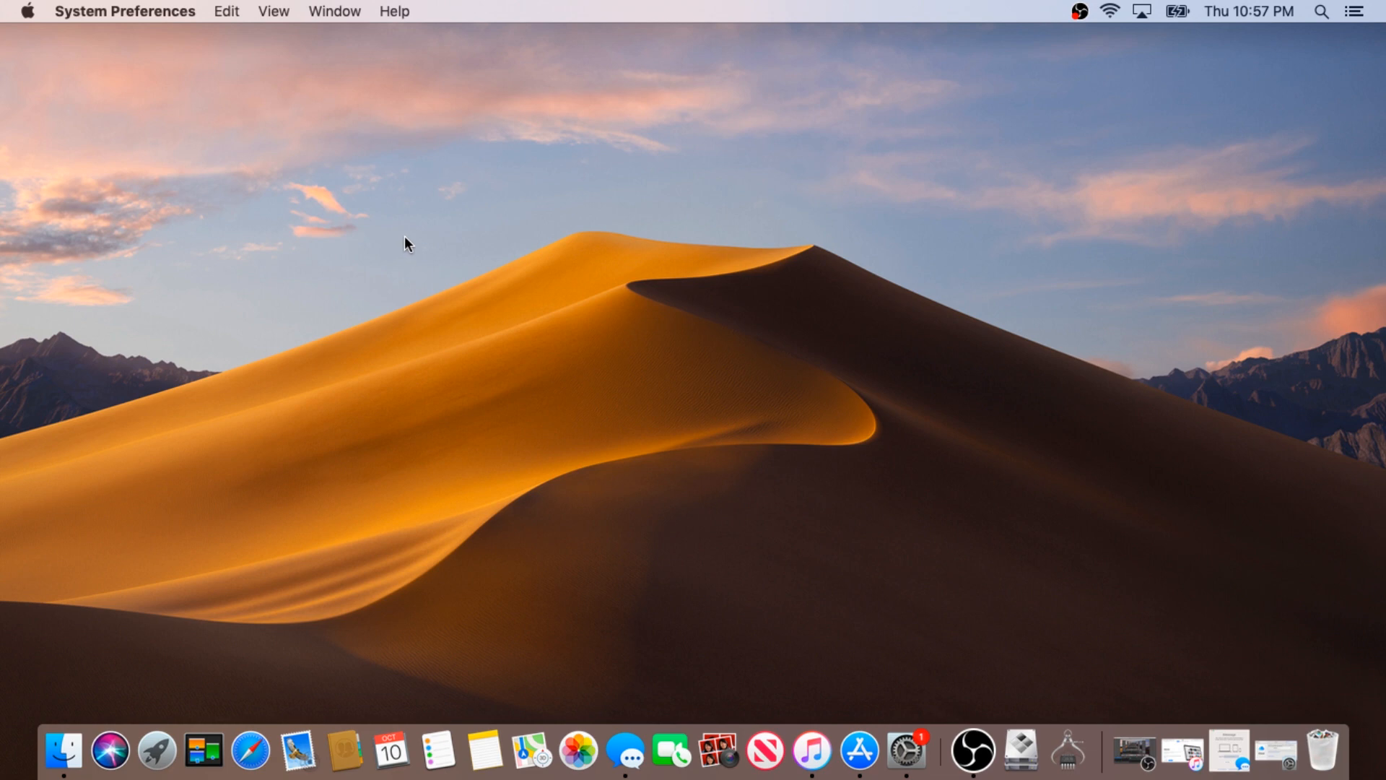
Restart the Mac into macOS Recovery and open Disk Utility.
{"action": "left_click", "coordinate": [28, 9]}
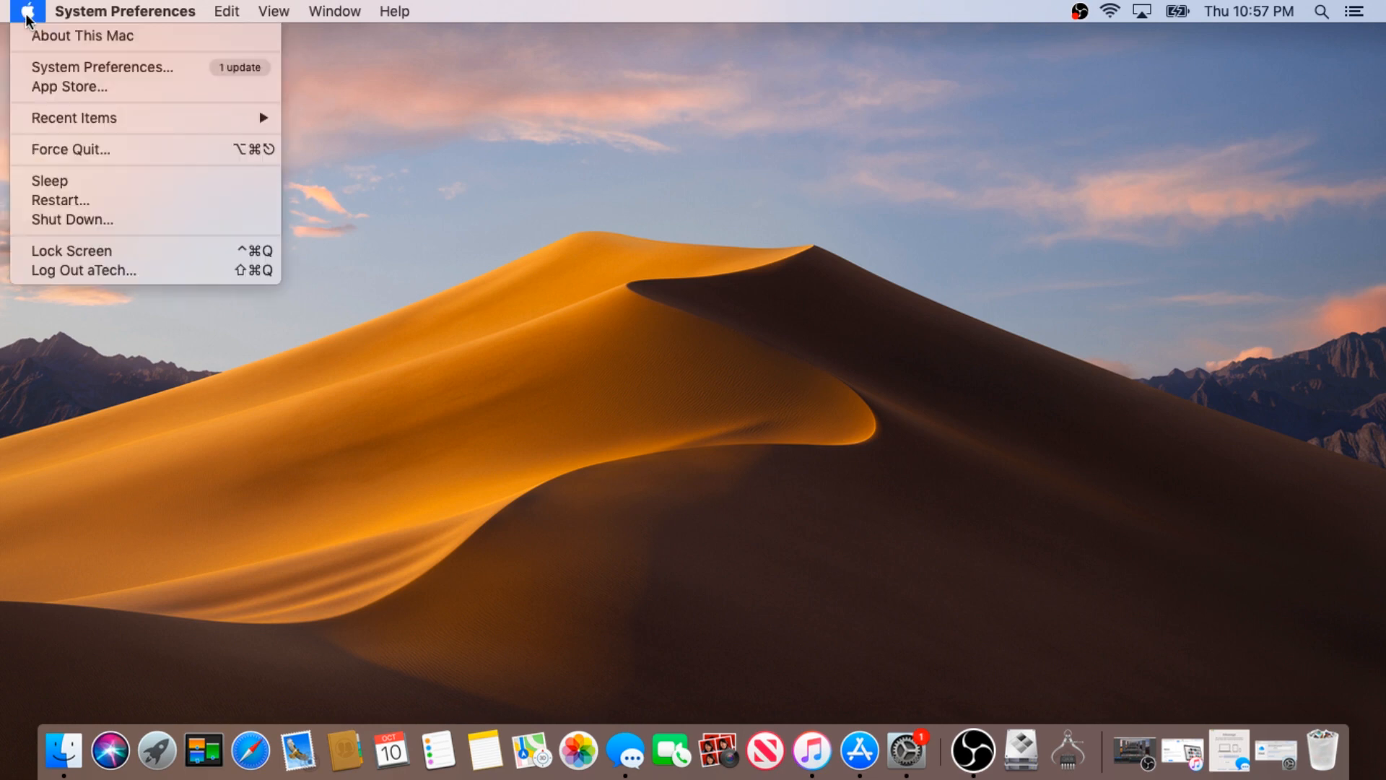
{"action": "mouse_move", "coordinate": [99, 201]}
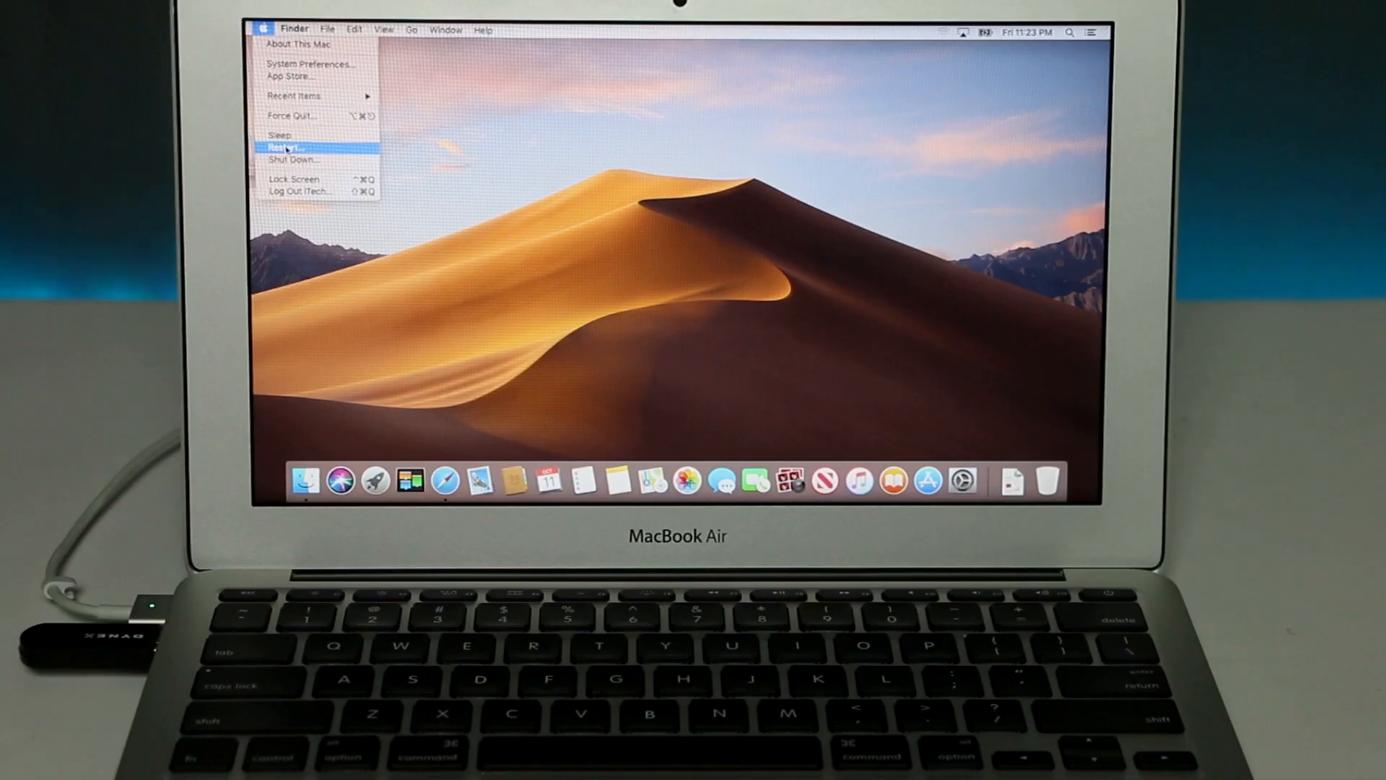
{"action": "left_click", "coordinate": [283, 147]}
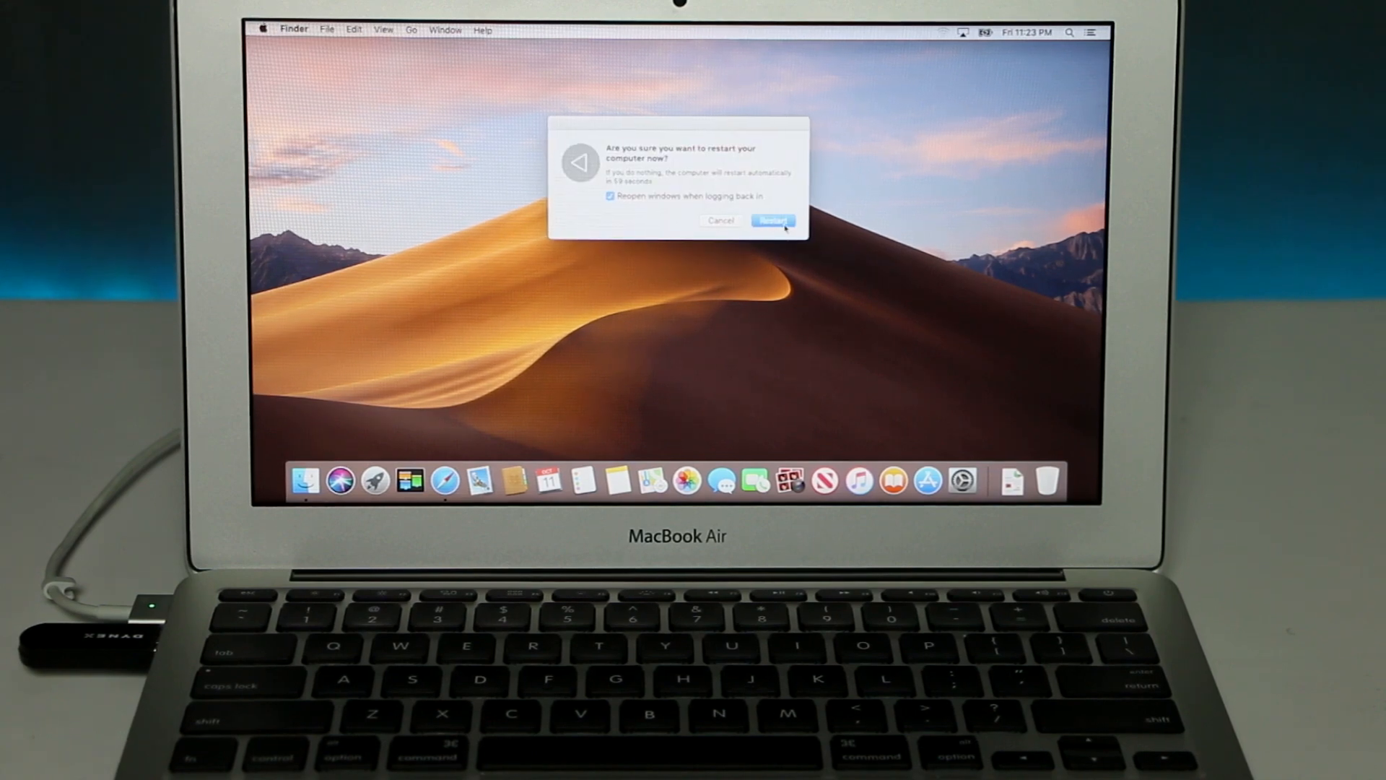
{"action": "left_click", "coordinate": [773, 220]}
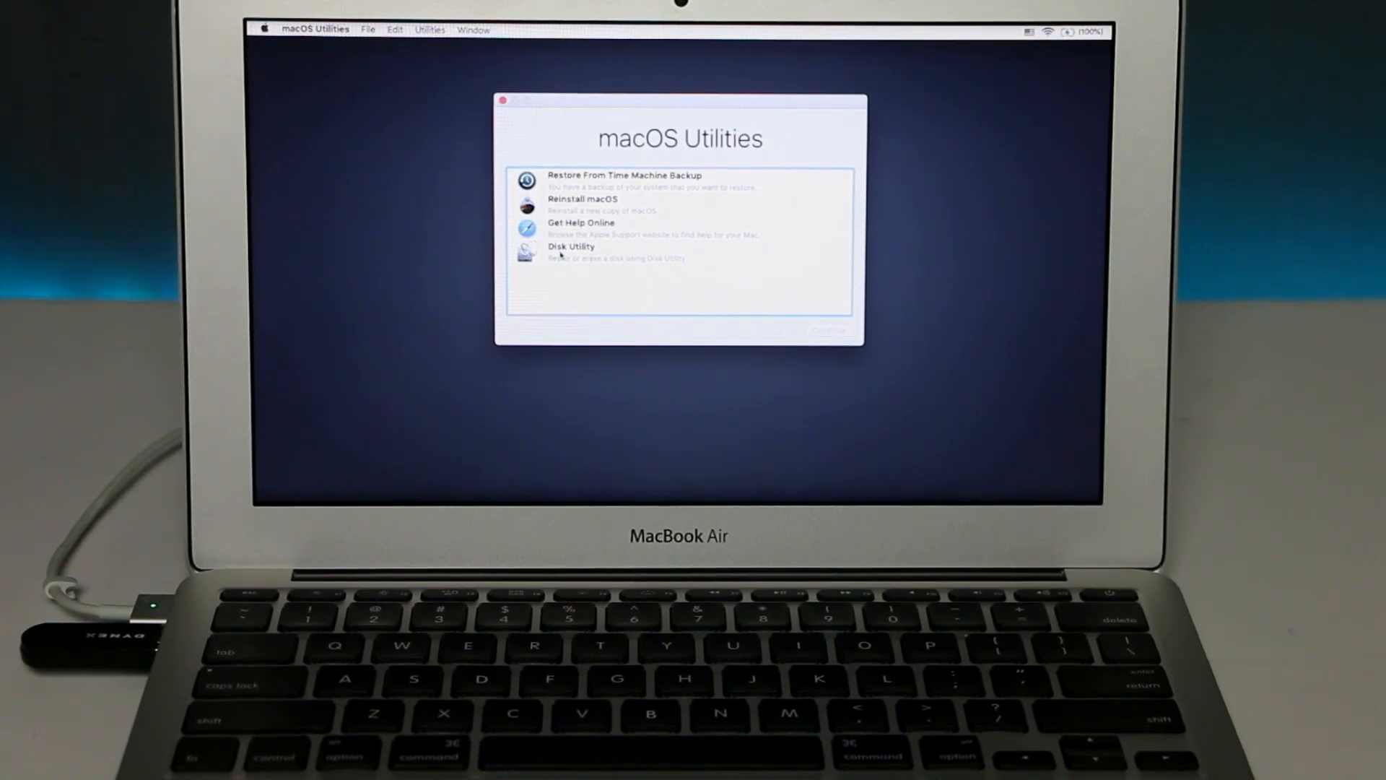
{"action": "left_click", "coordinate": [571, 251]}
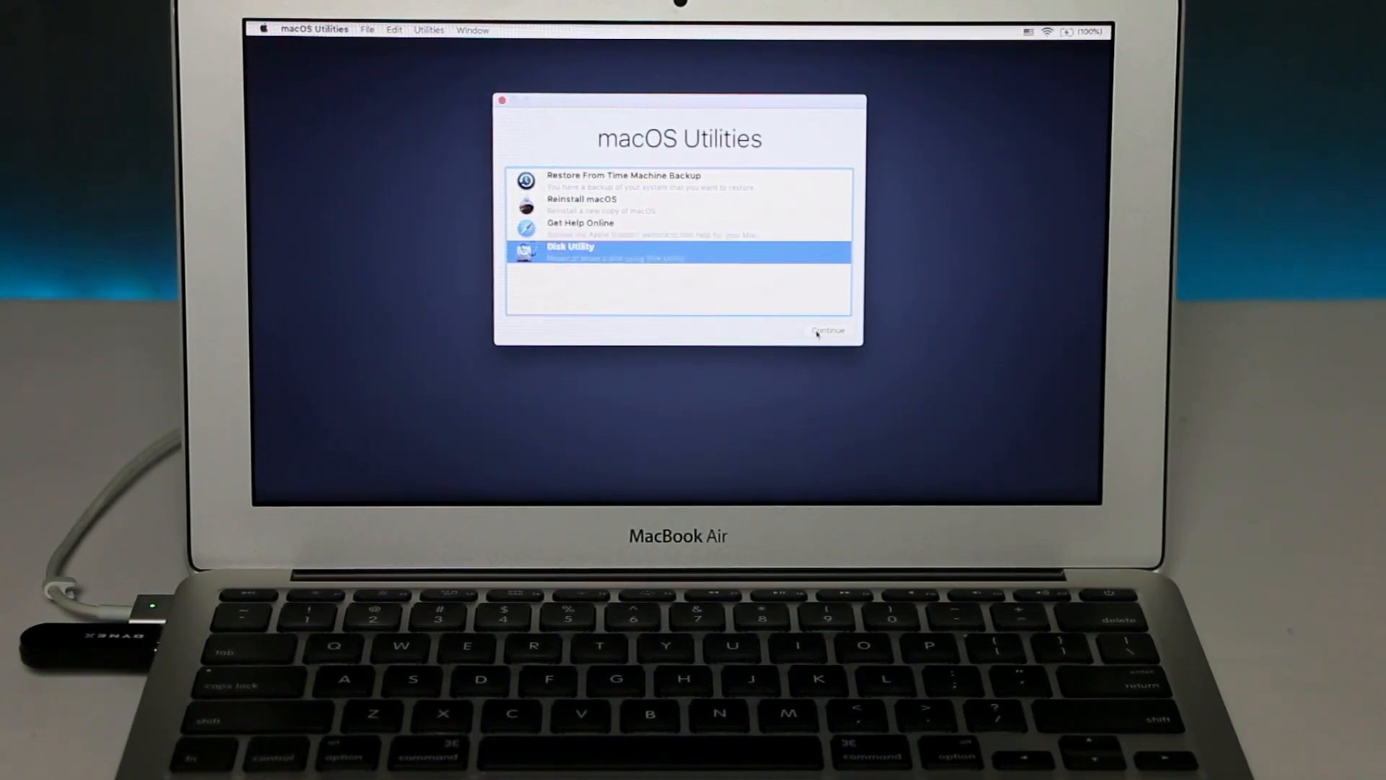
{"action": "left_click", "coordinate": [829, 331]}
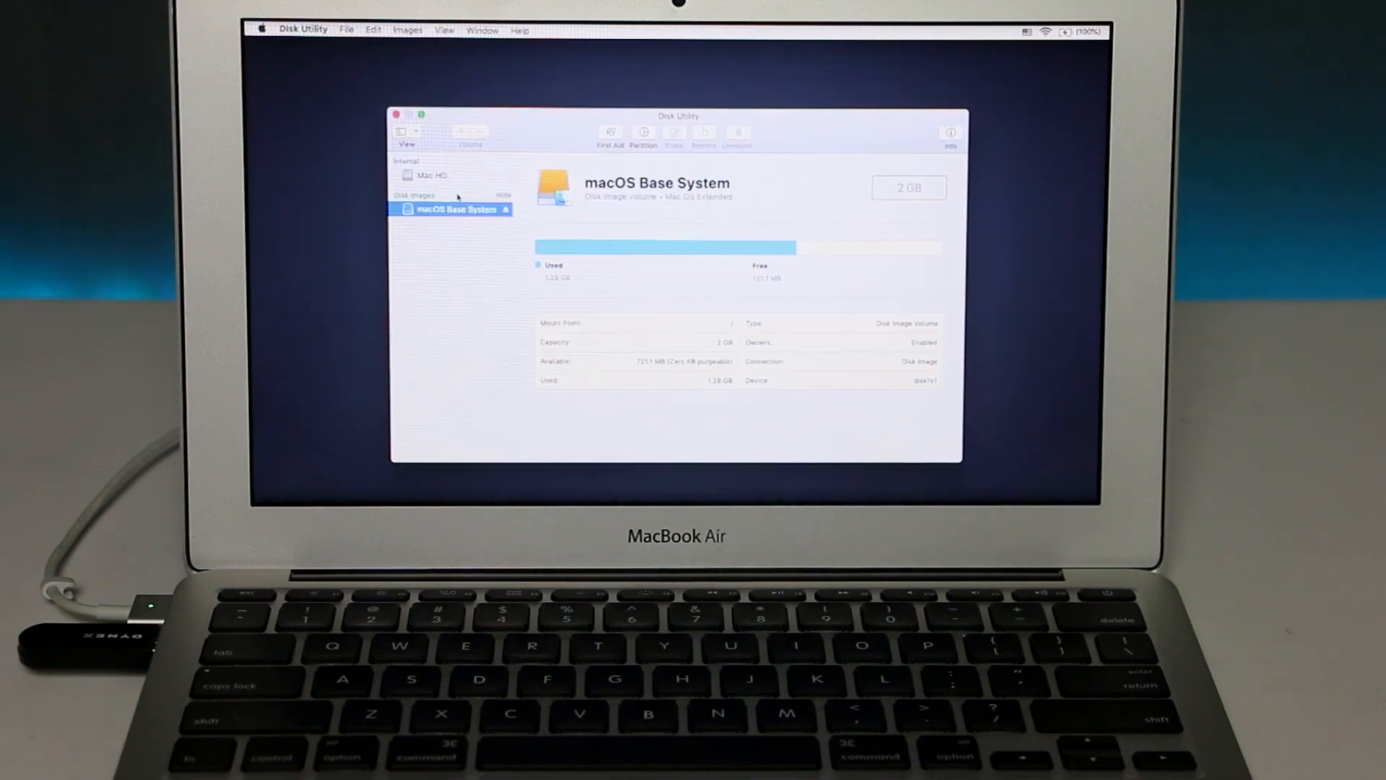
Erase the internal Mac HD volume as APFS and dismiss the completion report.
{"action": "left_click", "coordinate": [427, 174]}
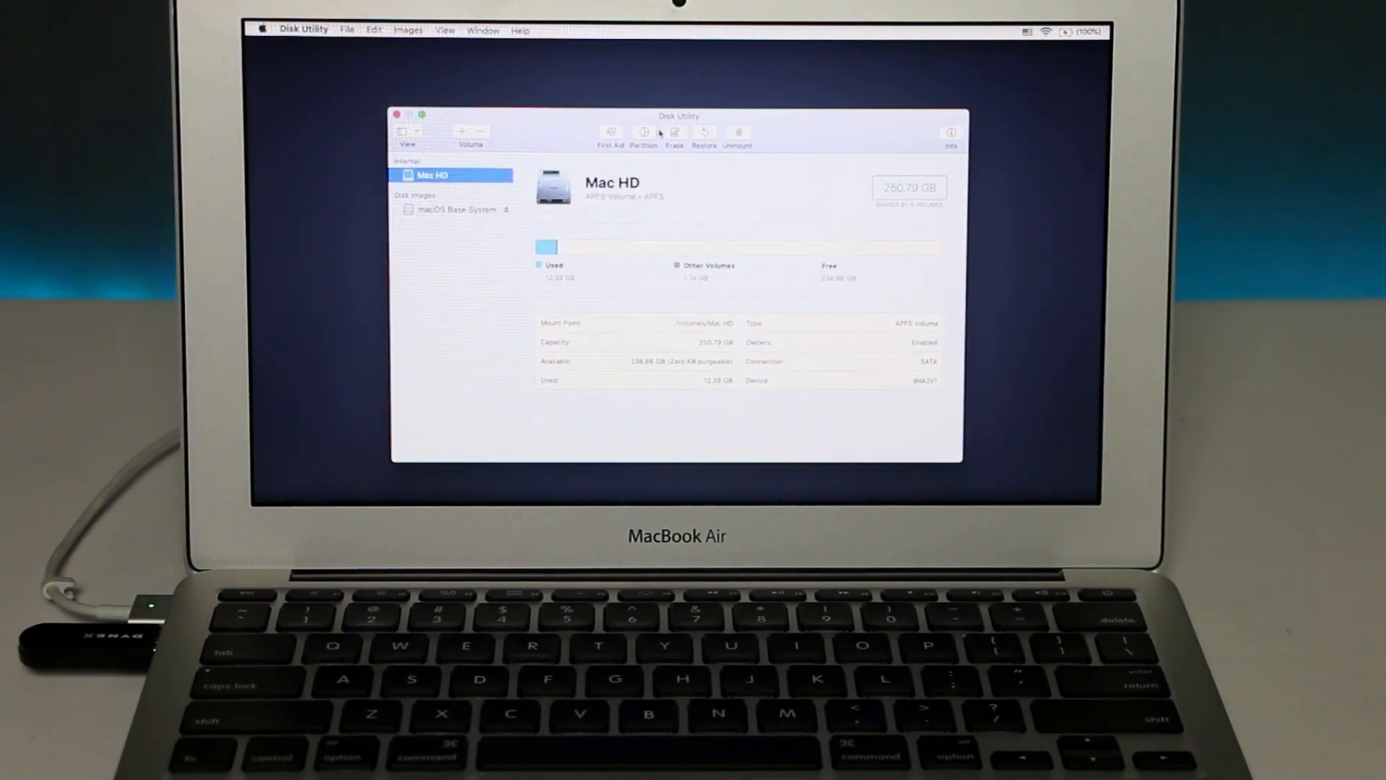
{"action": "left_click", "coordinate": [673, 133]}
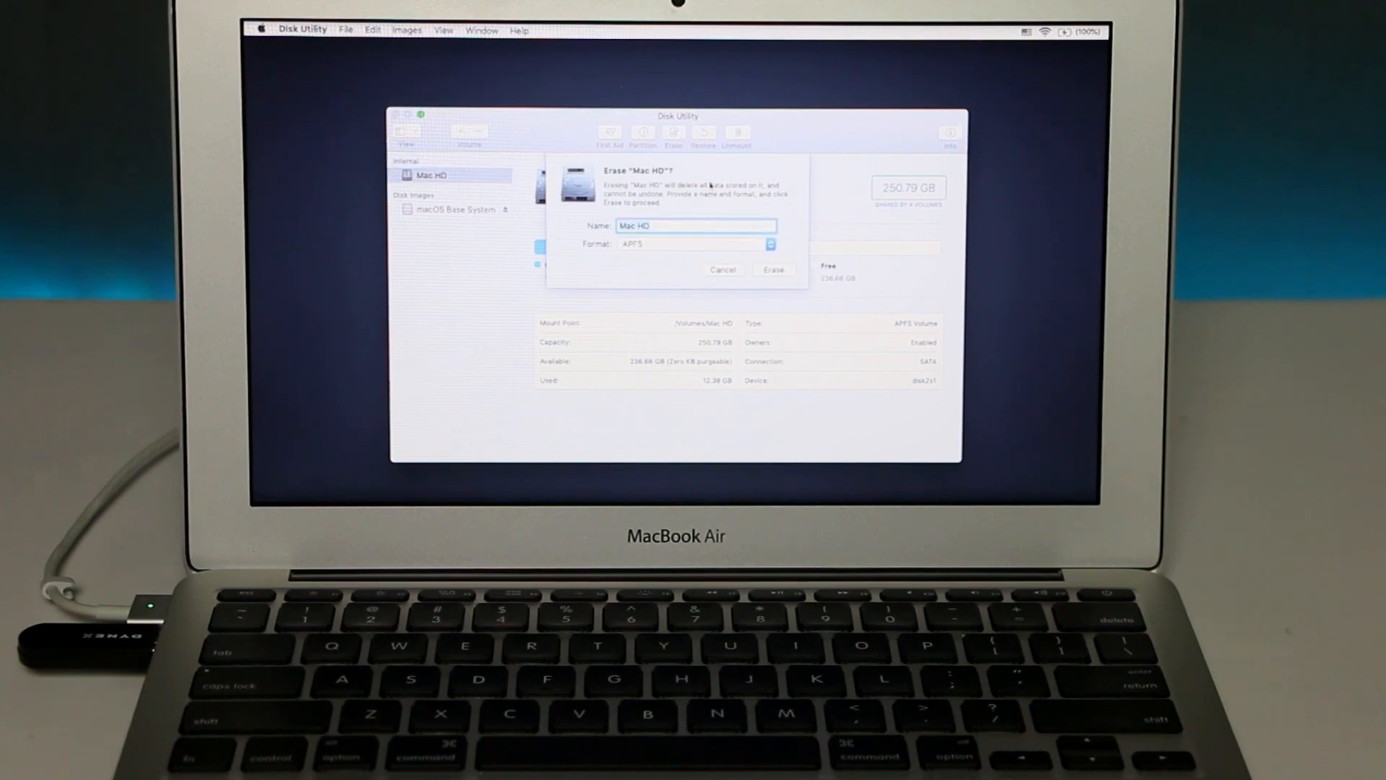
{"action": "left_click", "coordinate": [768, 244]}
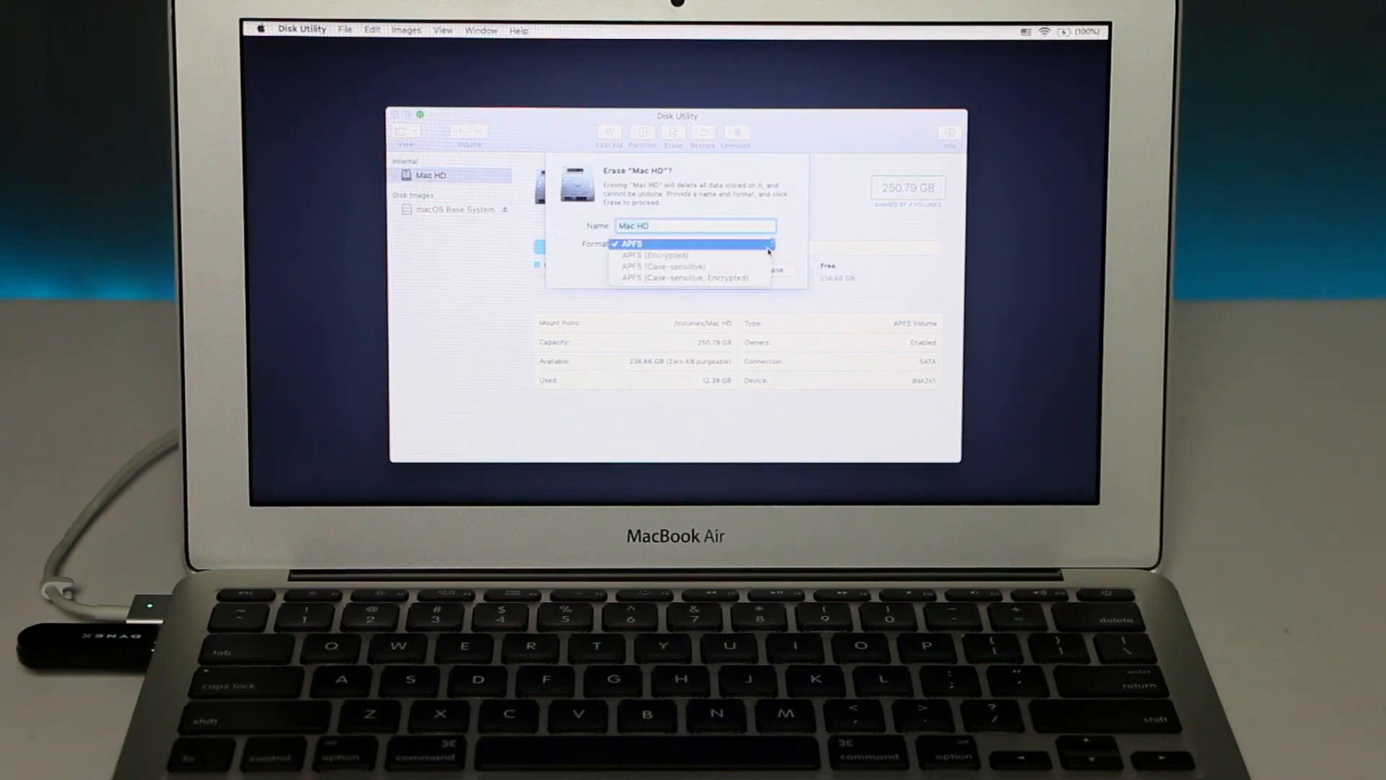
{"action": "left_click", "coordinate": [647, 244]}
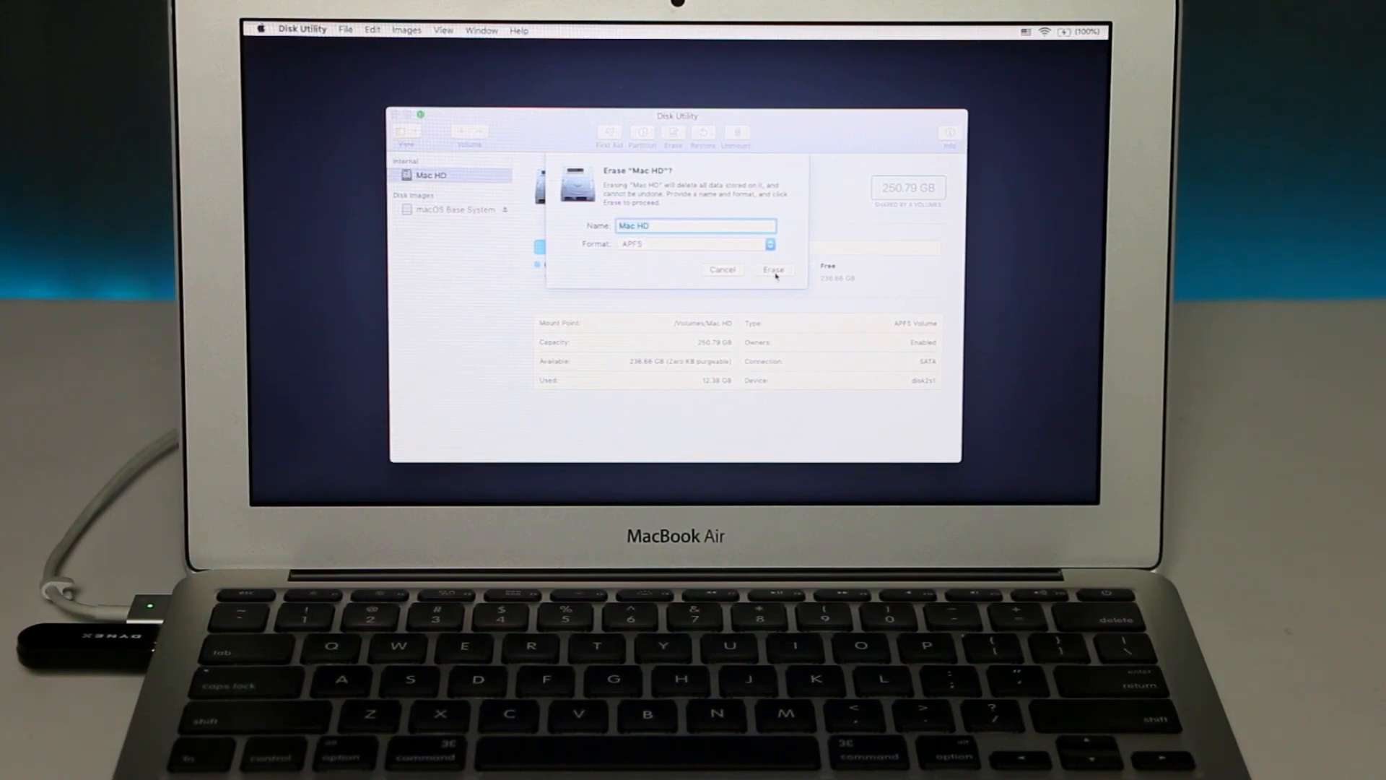
{"action": "left_click", "coordinate": [773, 270]}
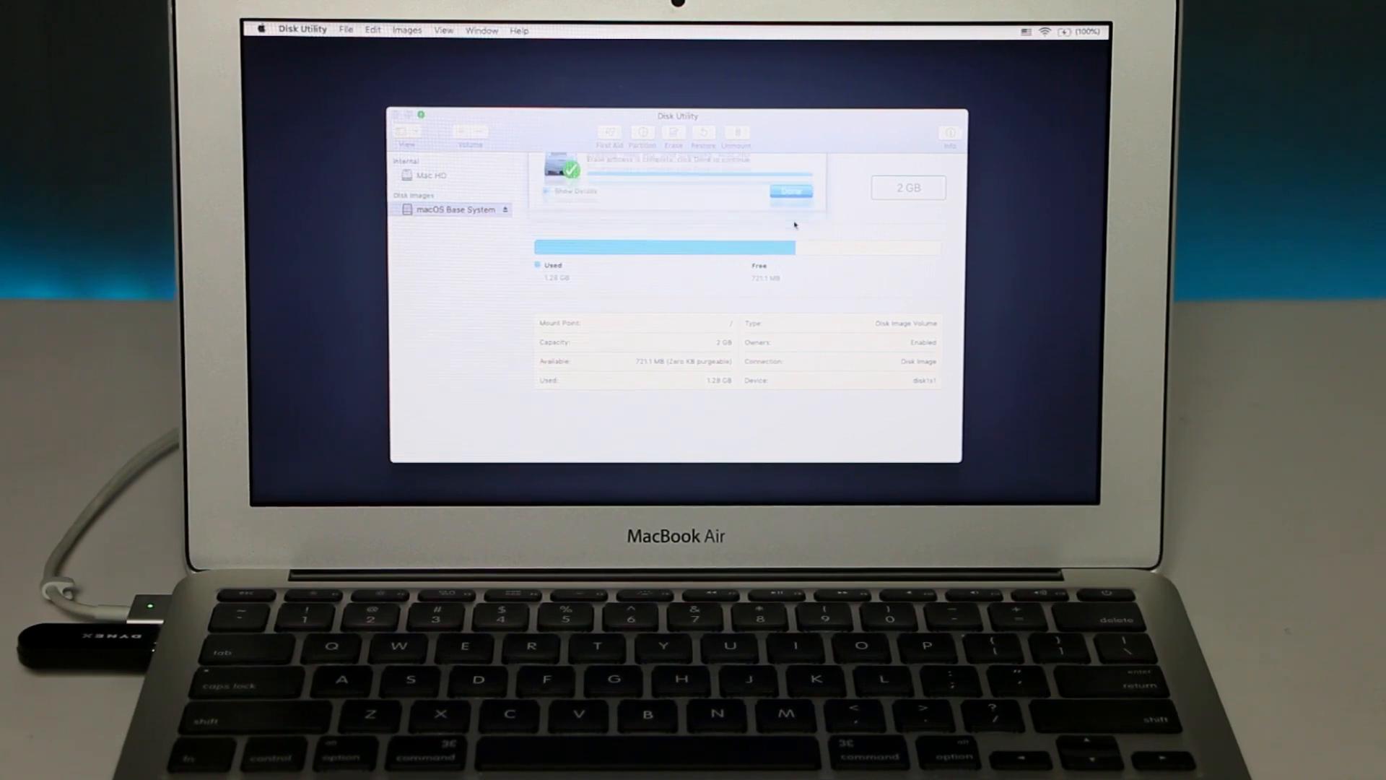
{"action": "left_click", "coordinate": [790, 191]}
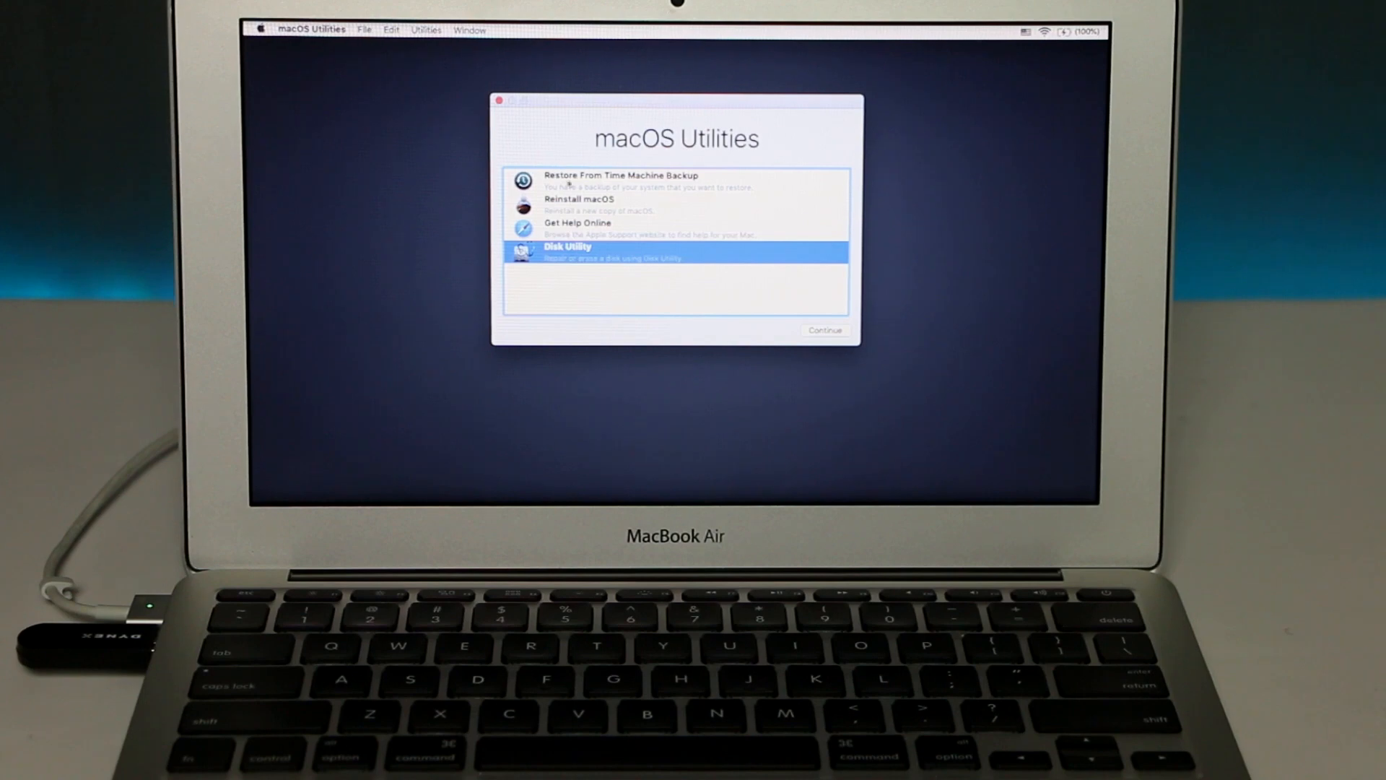
Start Reinstall macOS, agree to the license, and select Mac HD as the install disk.
{"action": "left_click", "coordinate": [578, 200]}
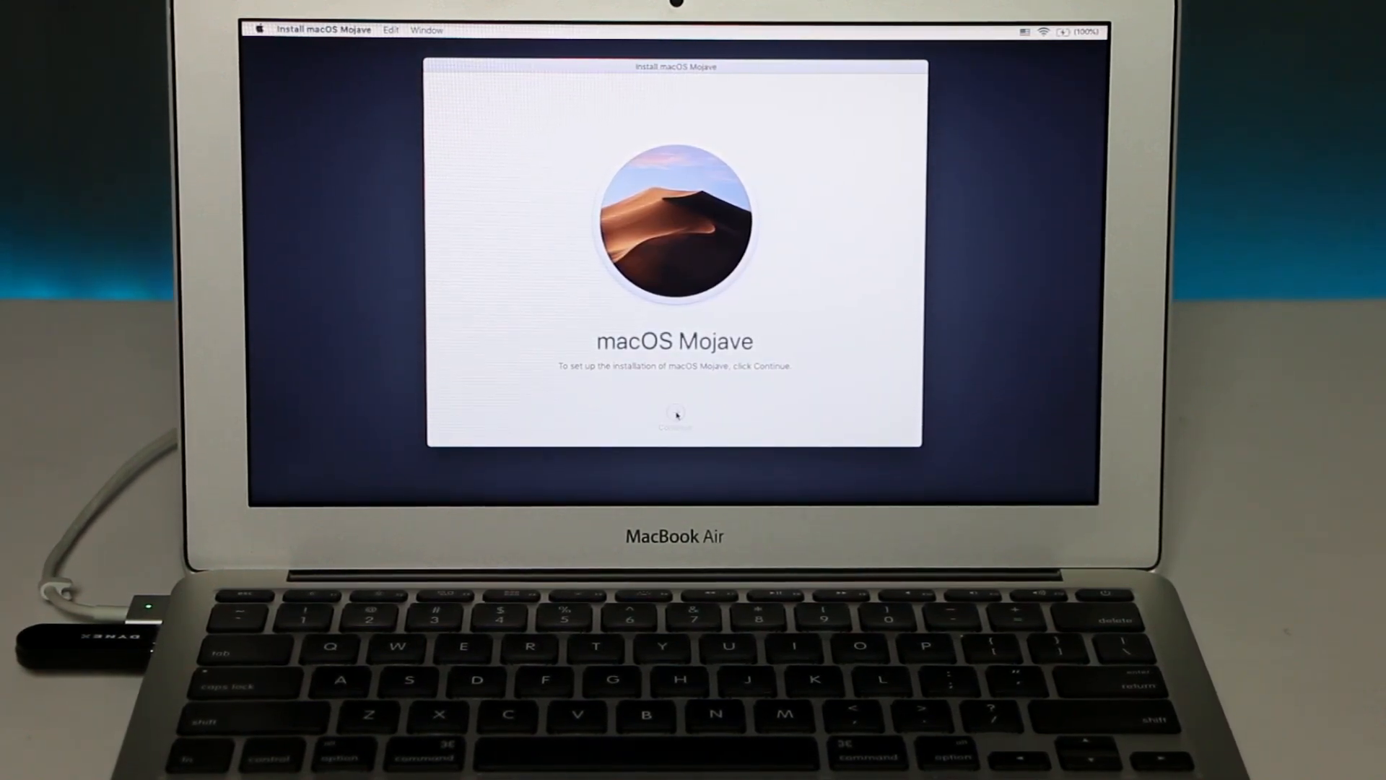
{"action": "left_click", "coordinate": [675, 413]}
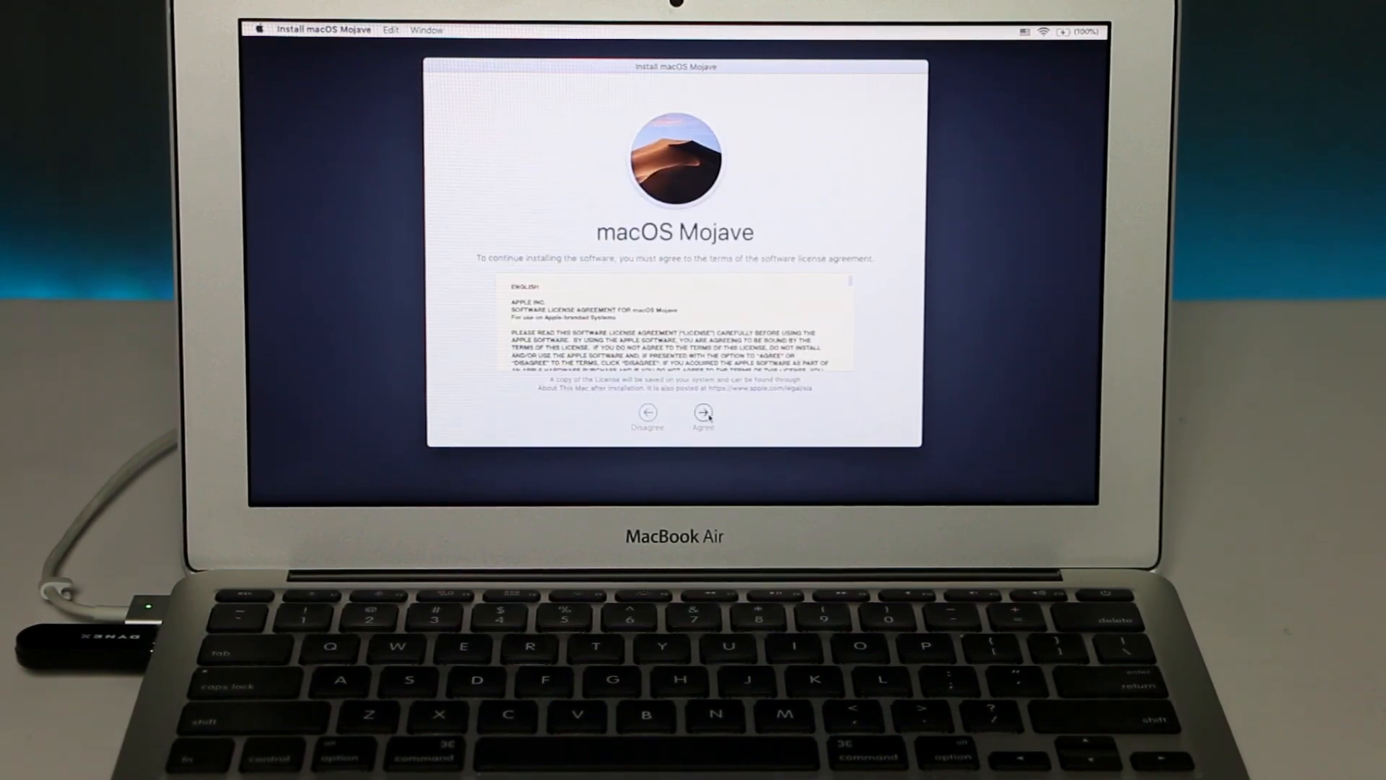
{"action": "left_click", "coordinate": [703, 412]}
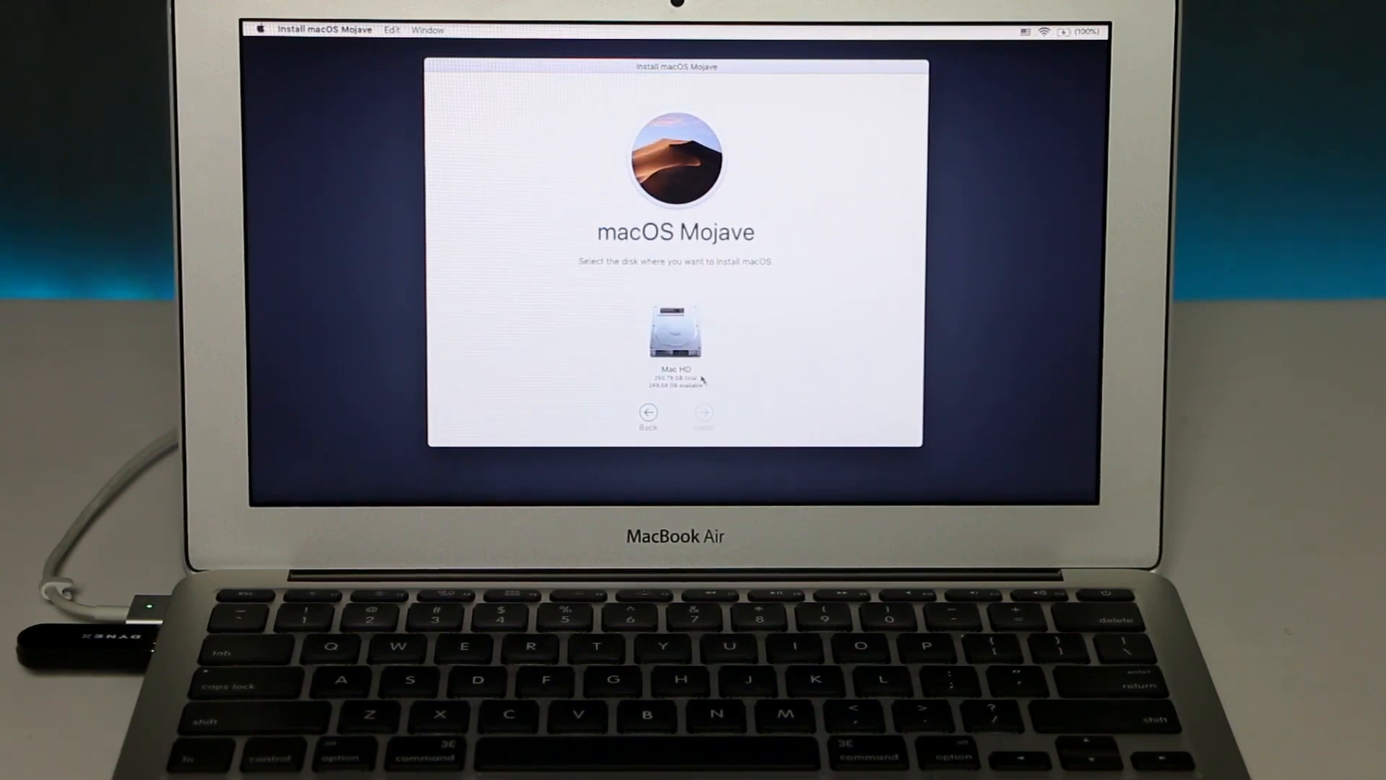
{"action": "left_click", "coordinate": [675, 333]}
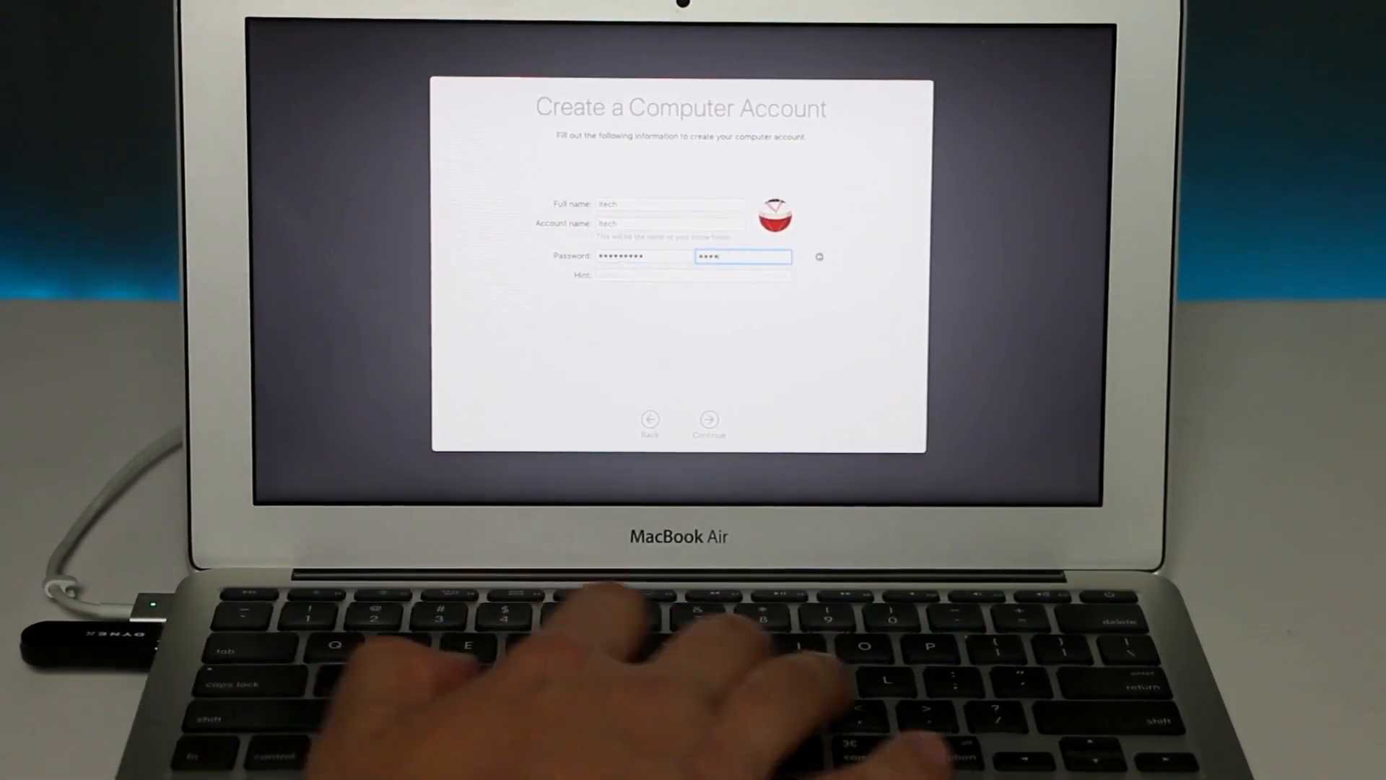
Finish the Create a Computer Account form with name and password and continue.
{"action": "left_click", "coordinate": [707, 419]}
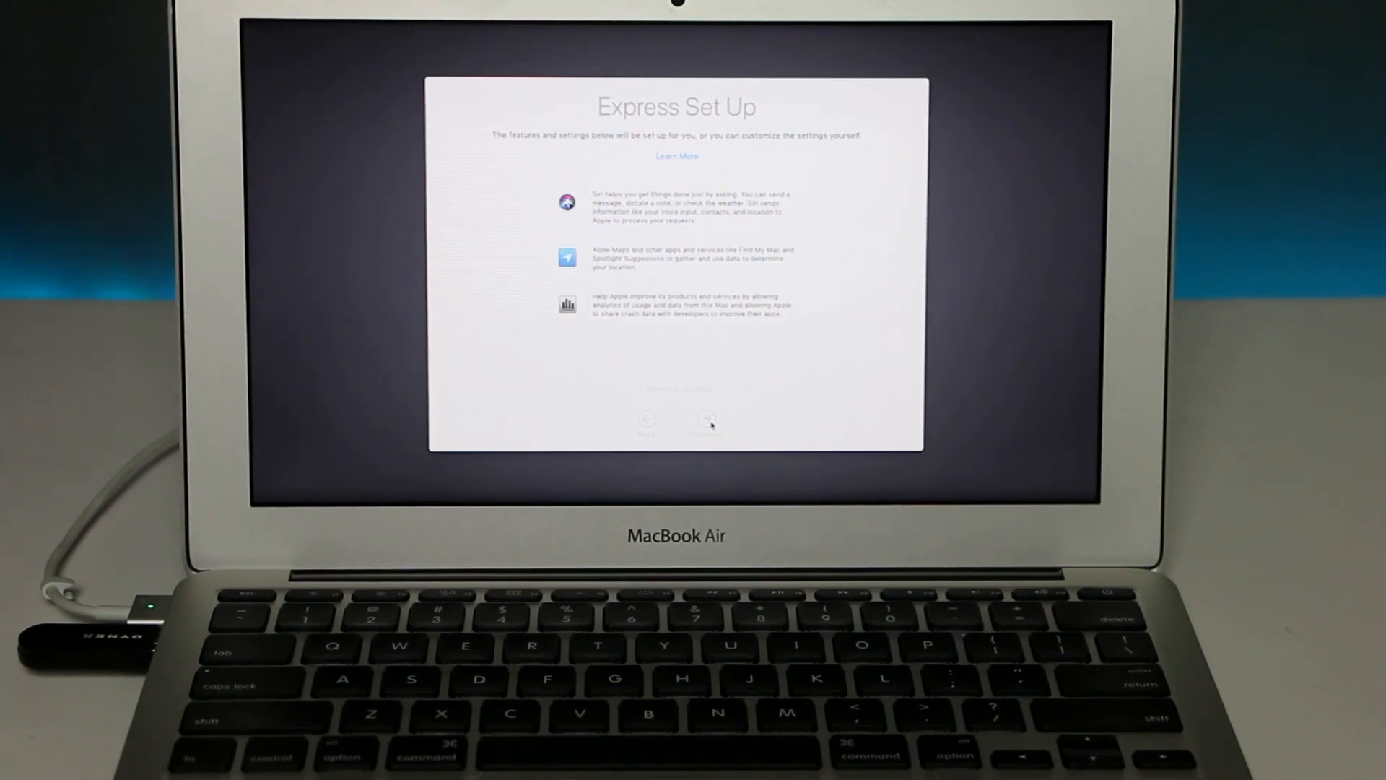